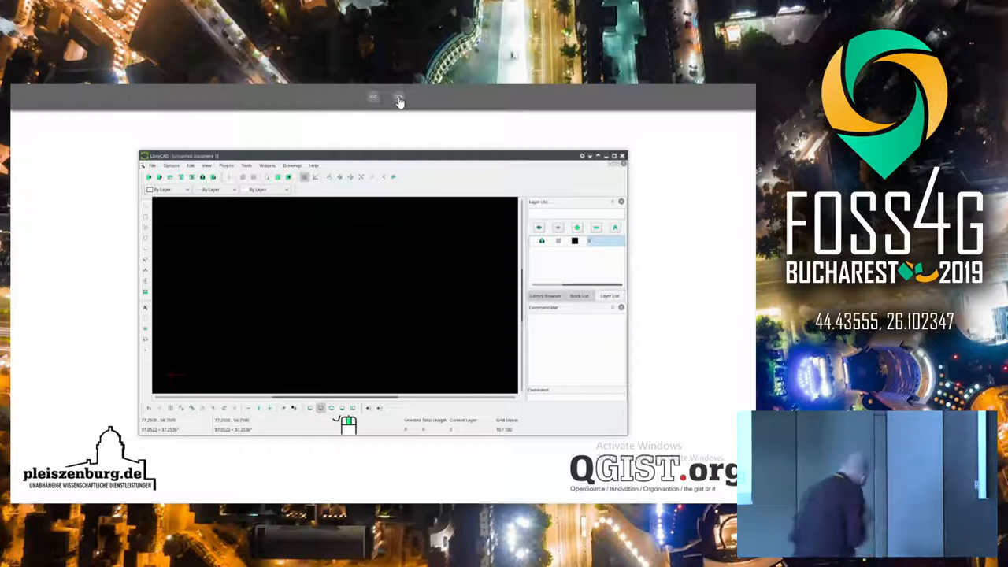
Step: Advance the talk slides past the Workbench Configuration dialog
click(399, 100)
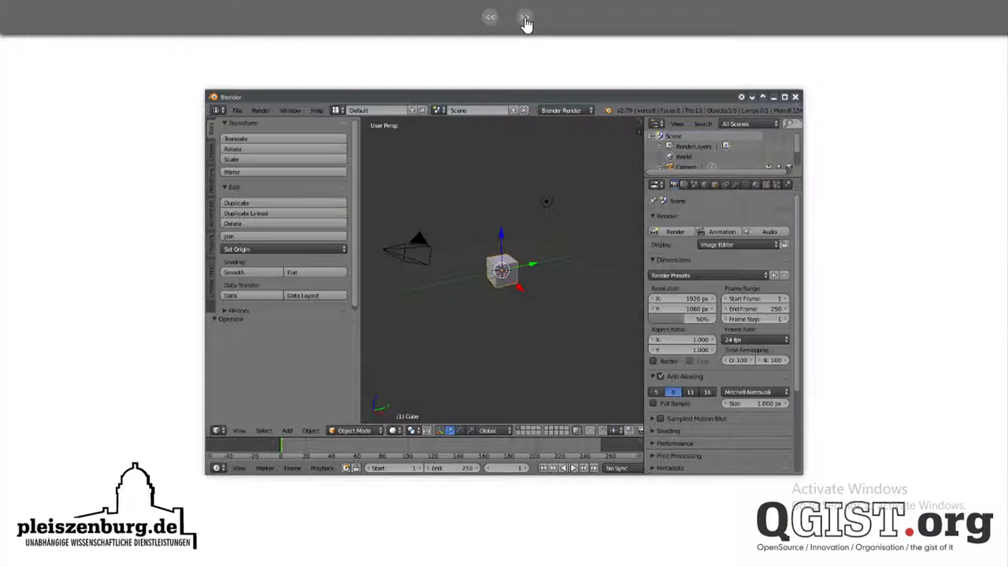
click(522, 17)
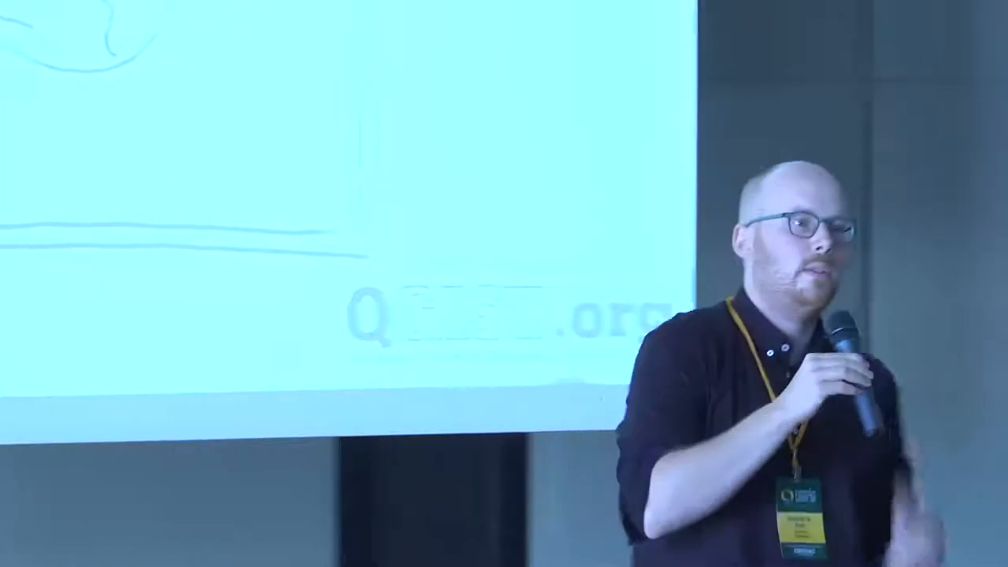
click(525, 18)
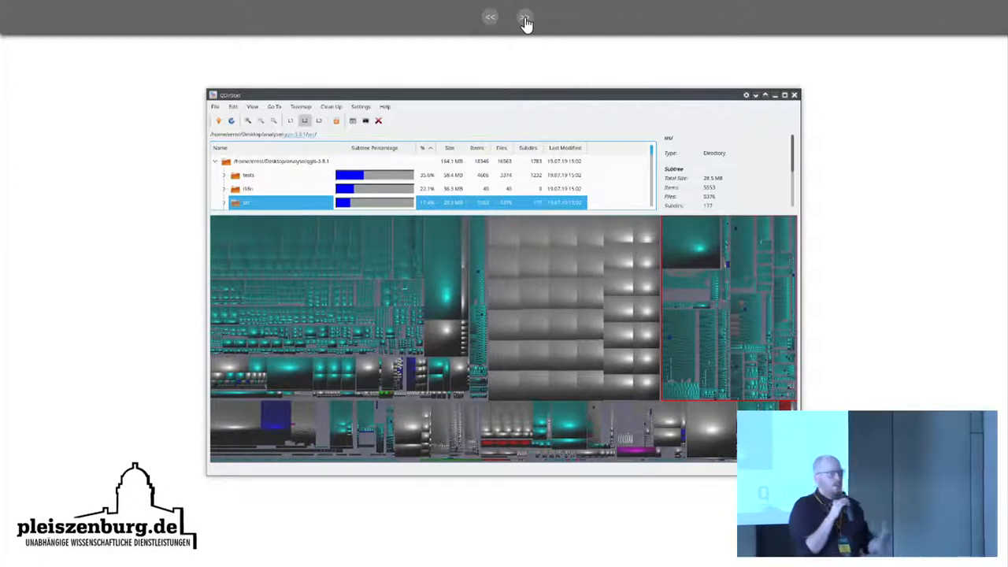
click(523, 17)
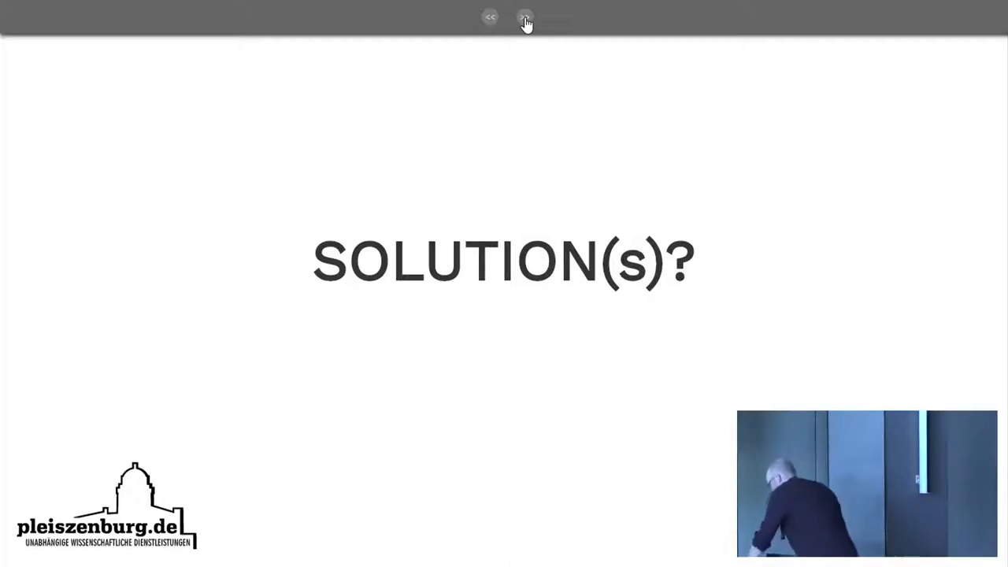
click(524, 18)
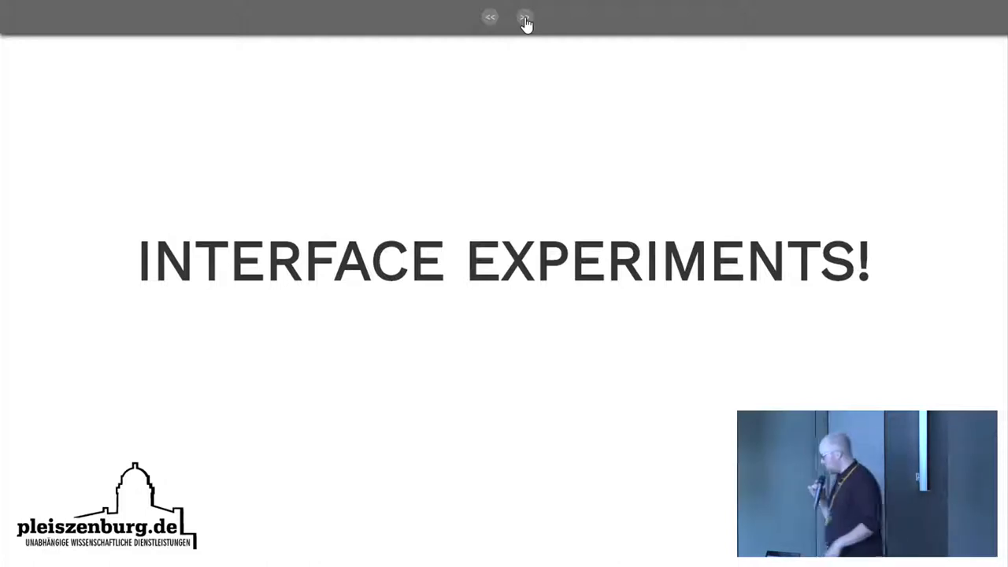
click(522, 16)
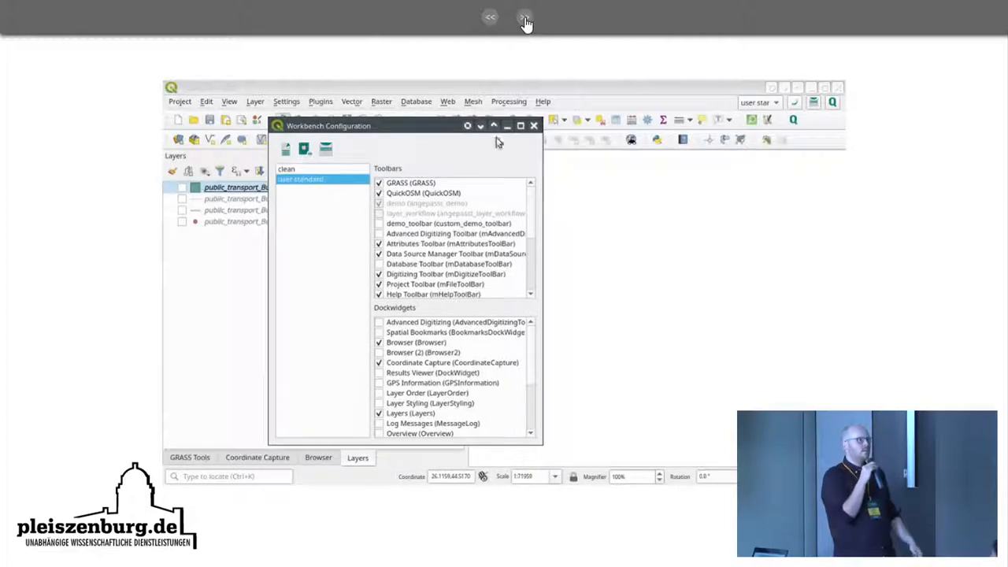
Step: Step the Toolbar Manager demo to the prompt naming a new toolbar 'demo'
click(534, 125)
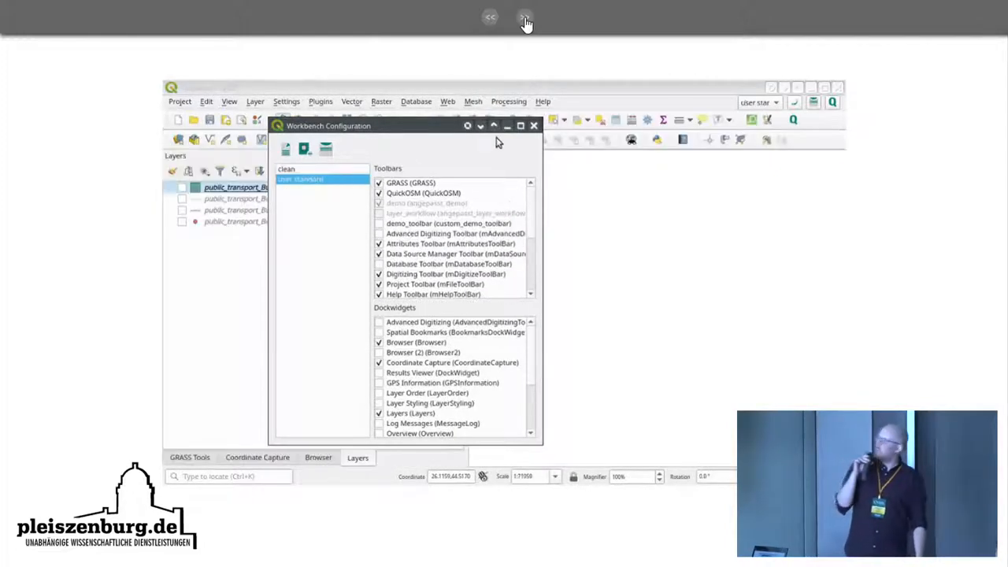
click(535, 126)
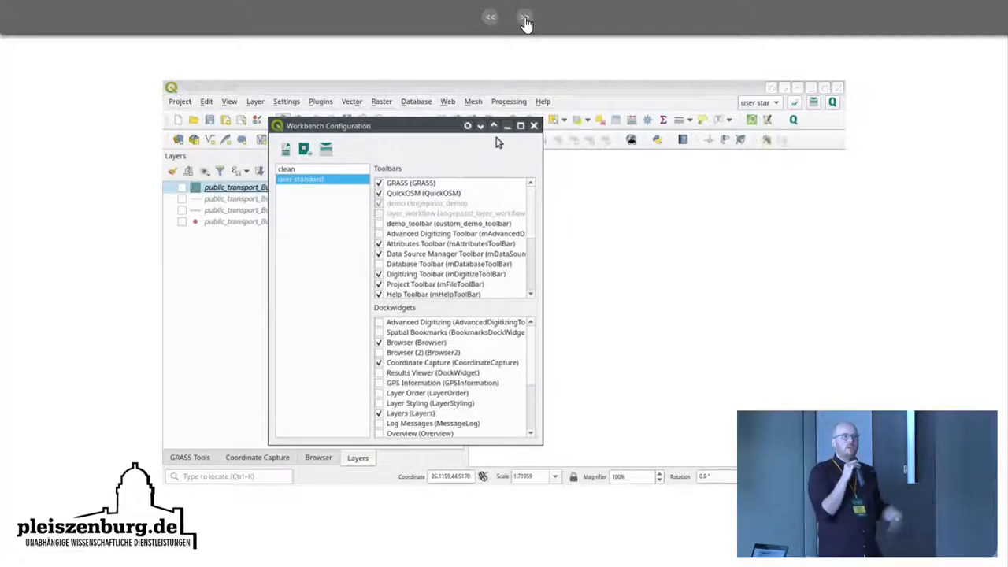
click(533, 125)
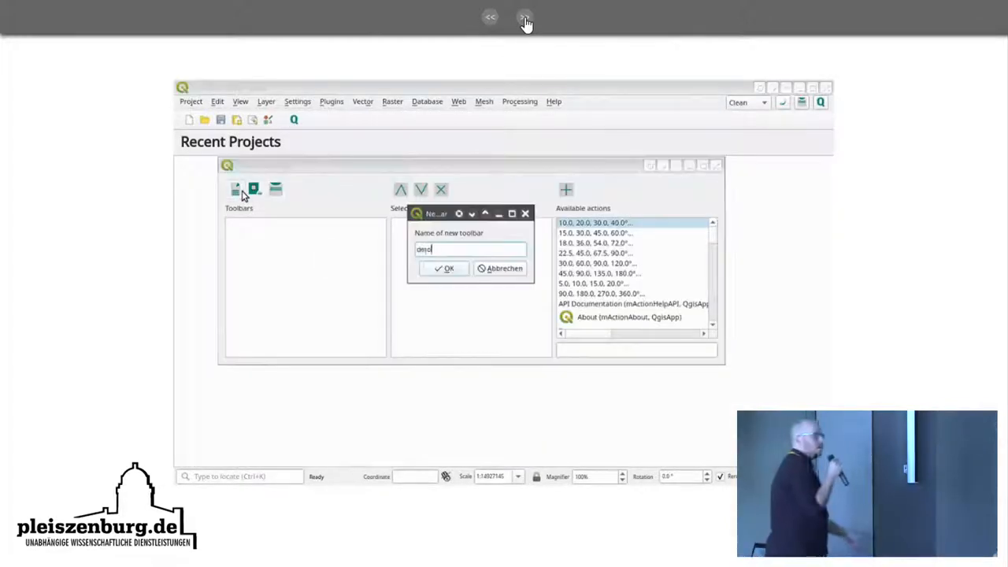
Step: Restart the Toolbar Manager animation with an empty Toolbars list and no selected actions
click(443, 269)
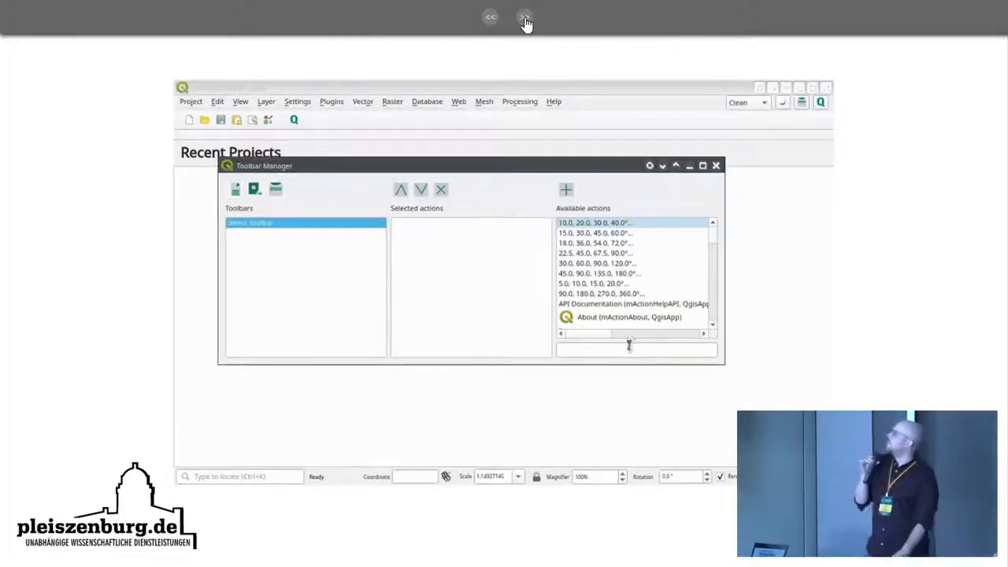
text(layer)
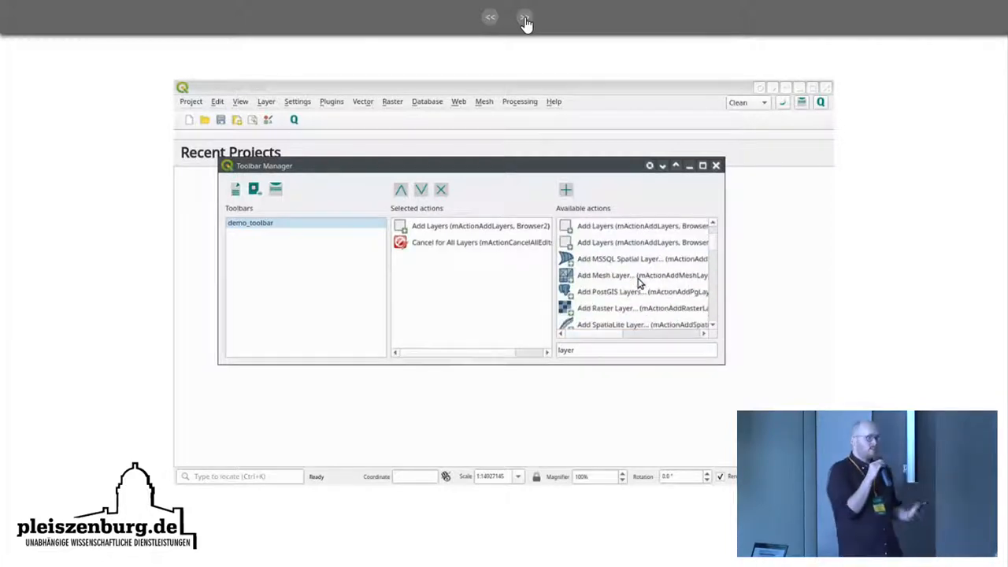
click(566, 189)
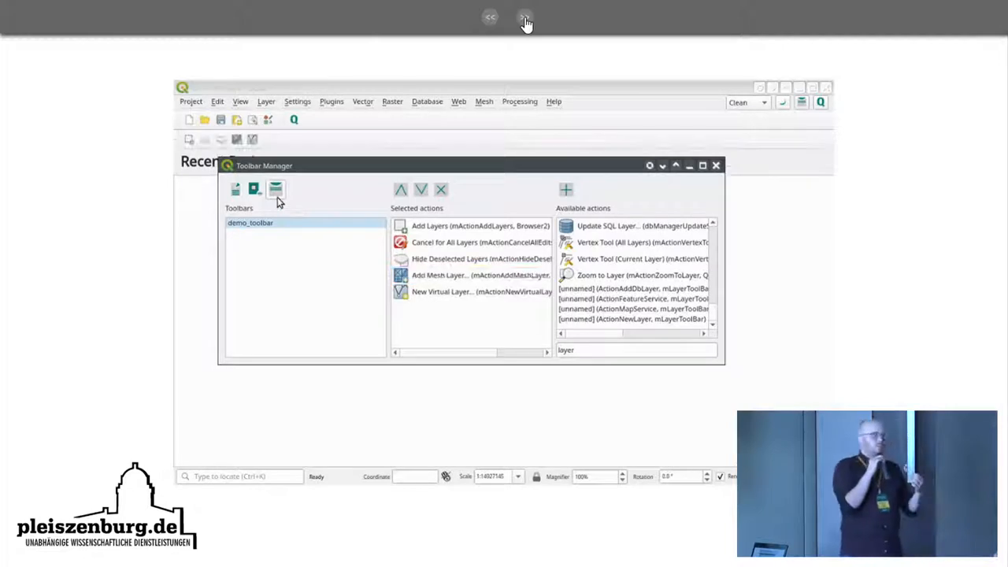
click(716, 166)
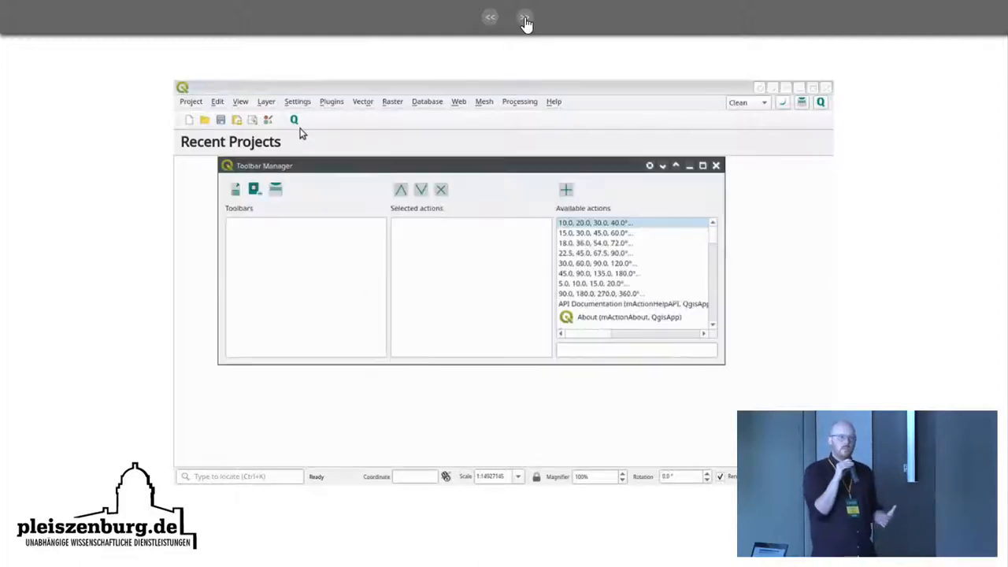
Step: Show demo_toolbar created with five layer actions such as Add Layers and Add Mesh Layer
click(235, 189)
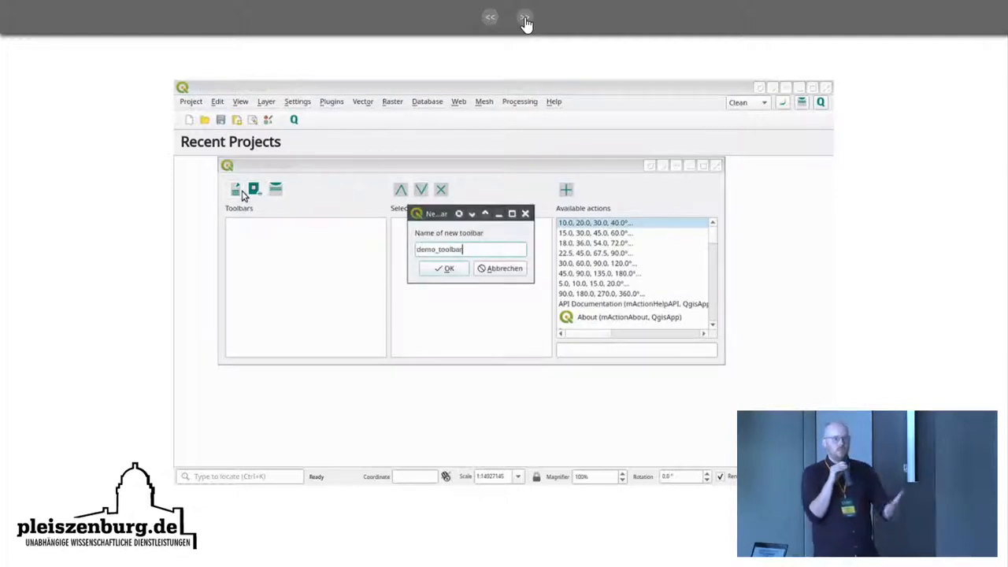
click(443, 267)
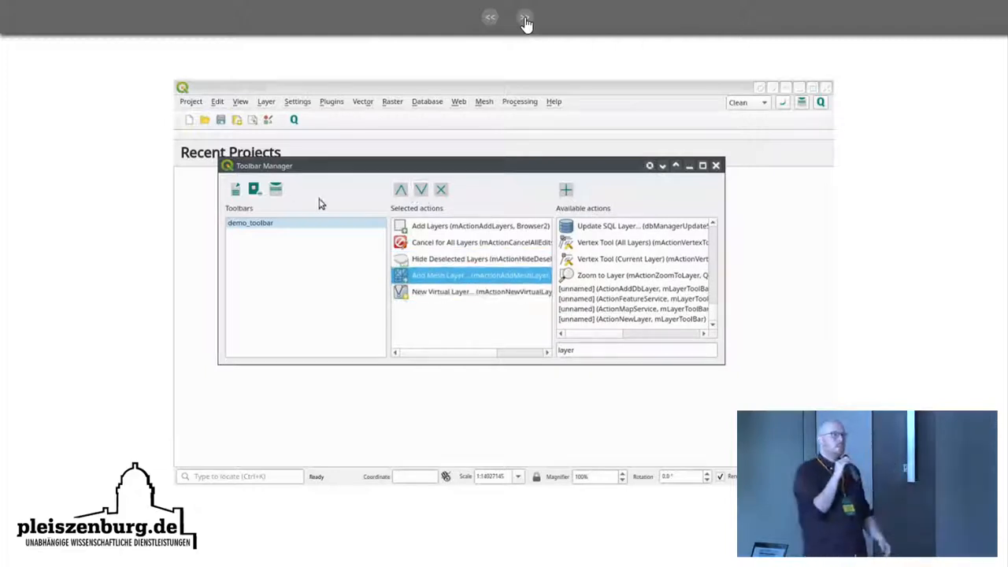
Step: Advance to the hand-drawn ribbons mock-up with icon tabs above a globe map
click(716, 165)
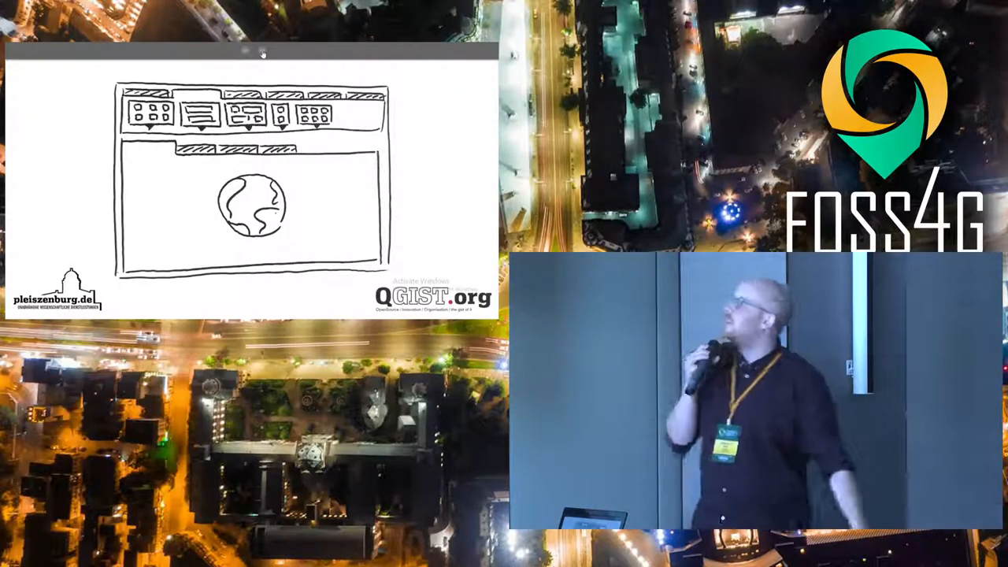
click(522, 17)
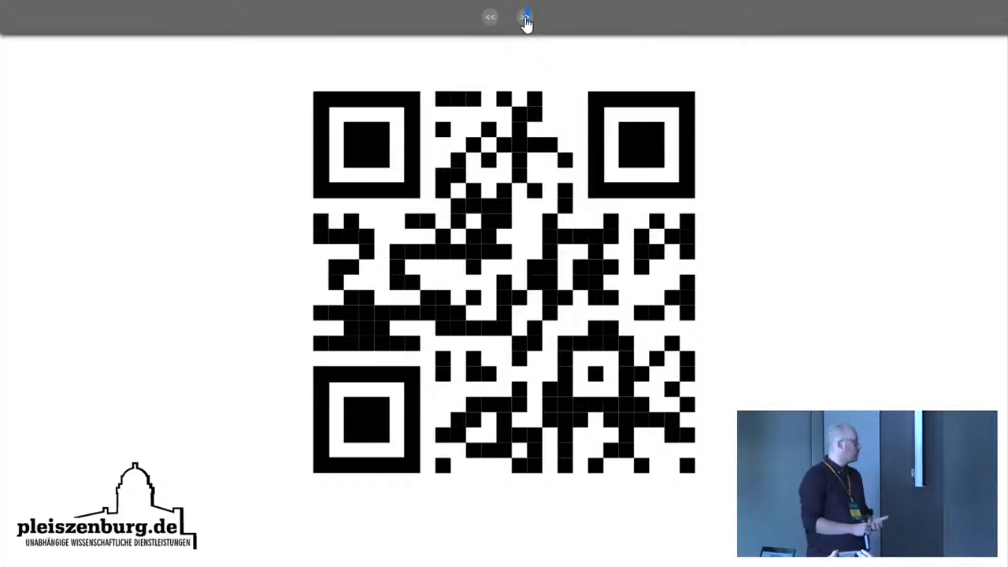